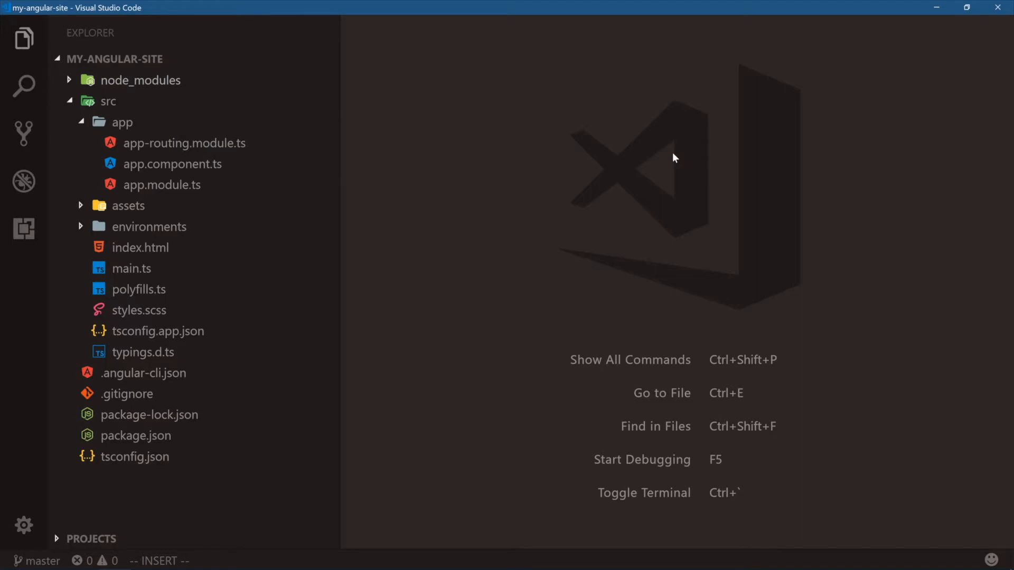
- Create a new untitled file and type the note line '- modules'
key("ctrl+n")
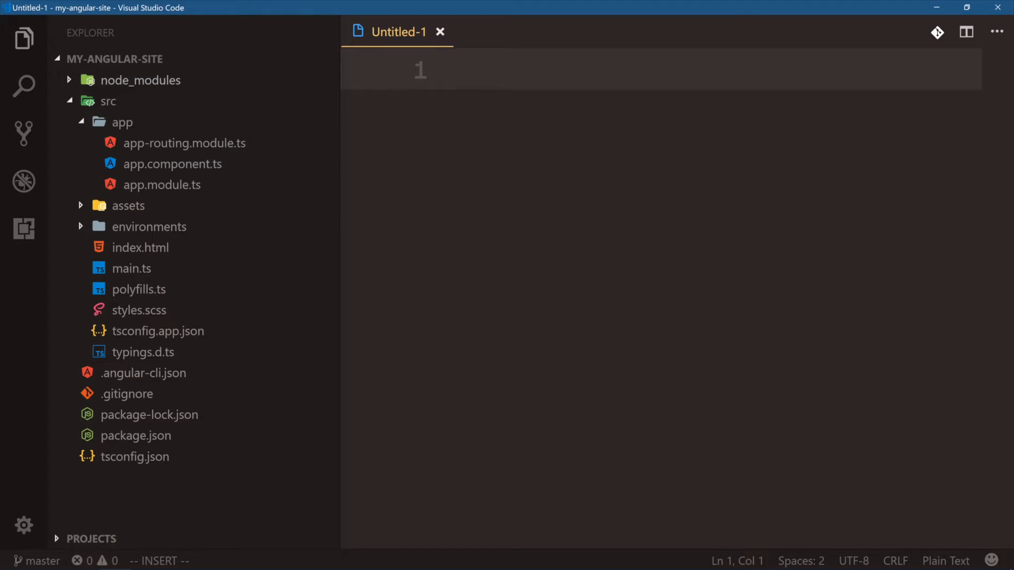
type("- modules")
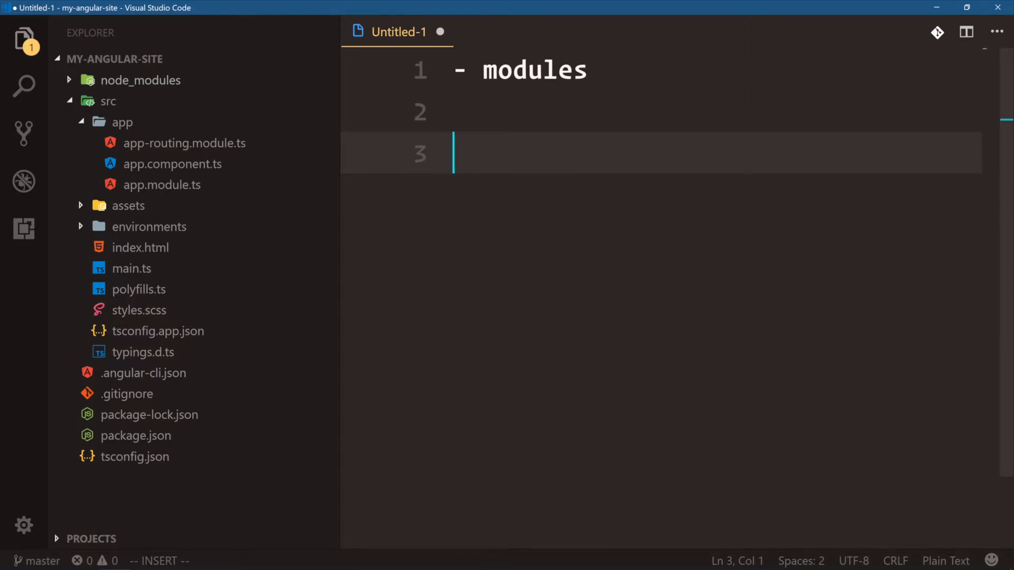
- In app.module.ts, remove the blank lines between imports and expand the empty providers array
left_click(162, 184)
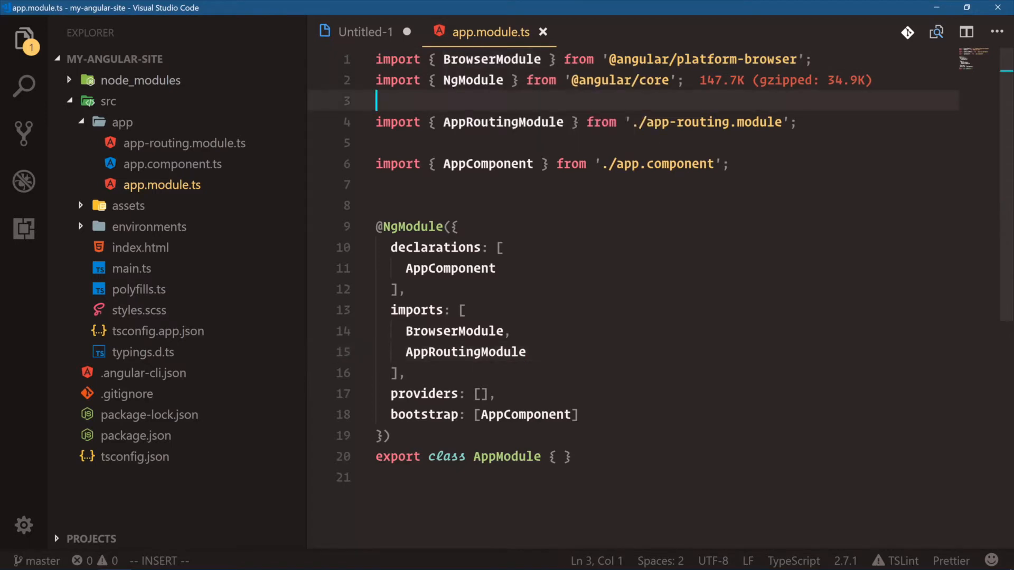
key("Backspace")
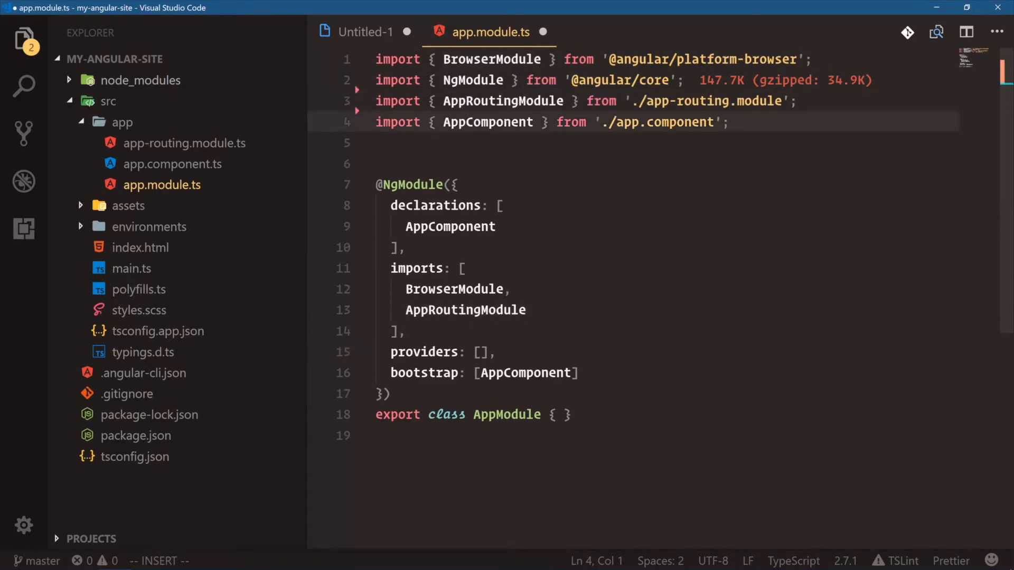
key("Backspace")
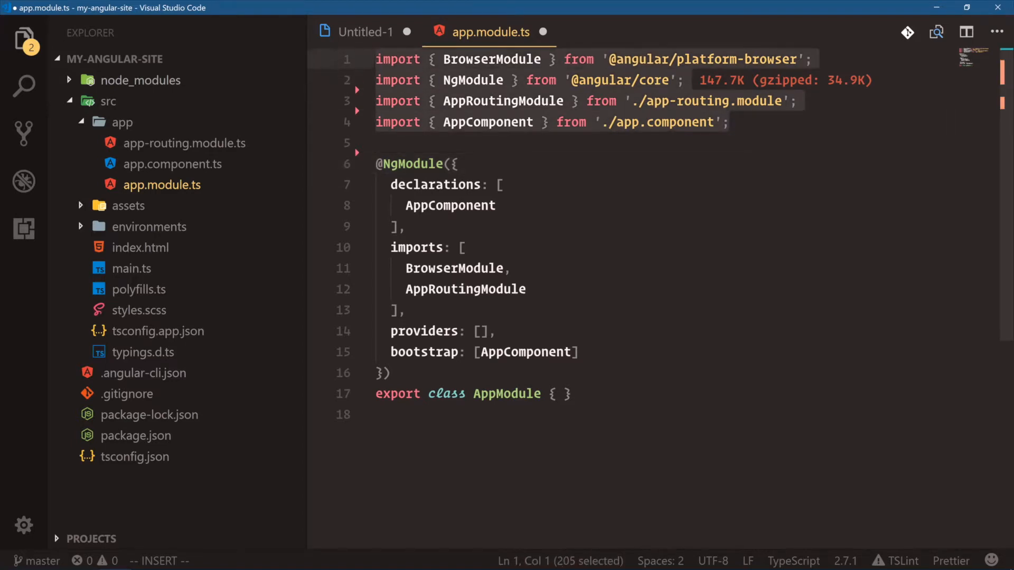
left_click(458, 163)
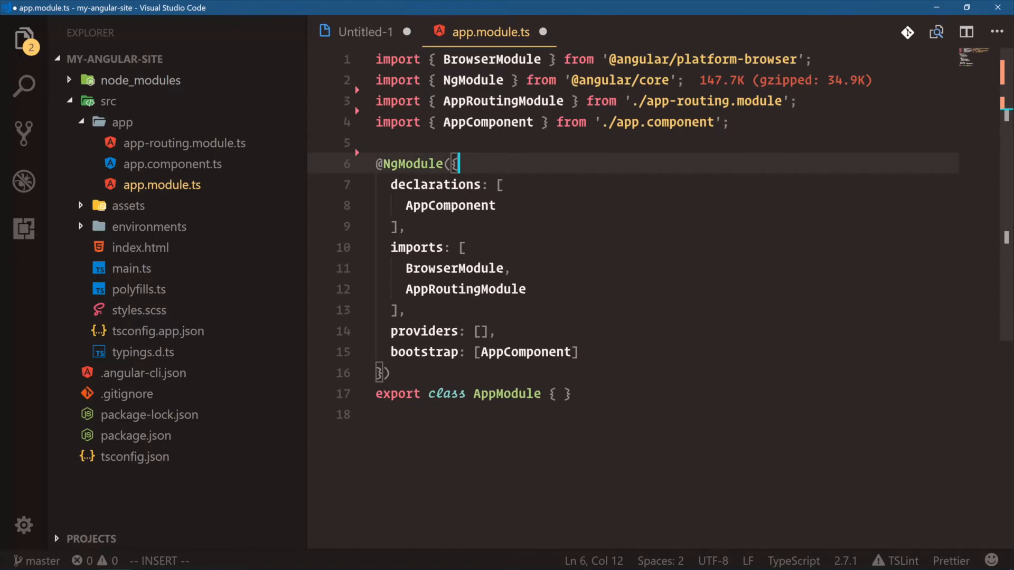
mouse_move(417, 247)
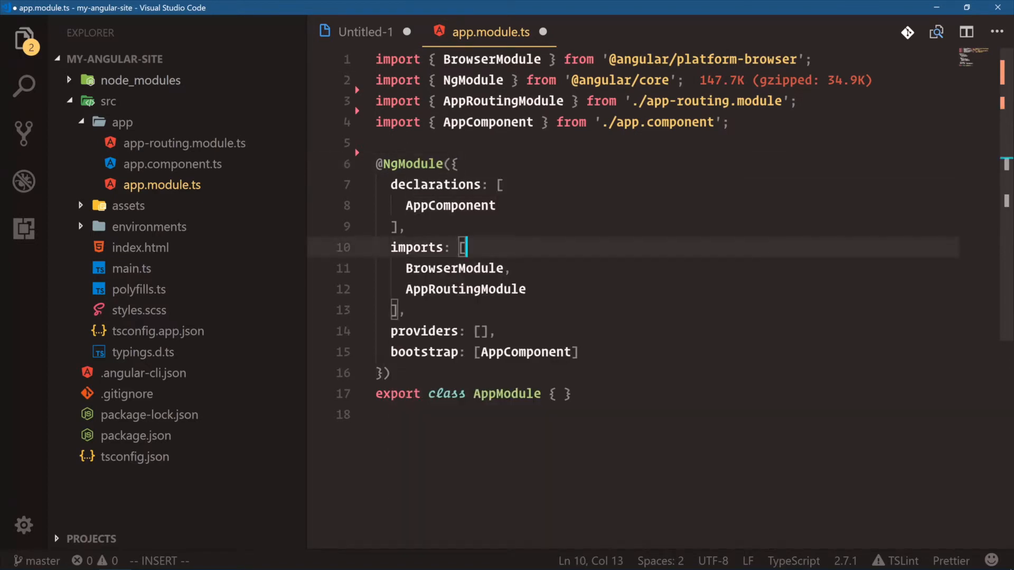
double_click(525, 351)
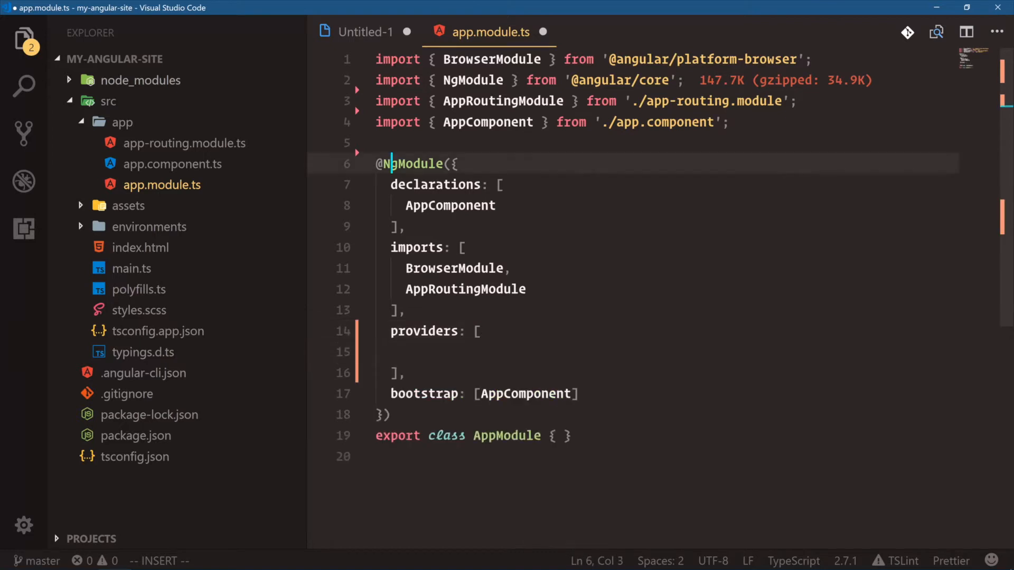
double_click(414, 164)
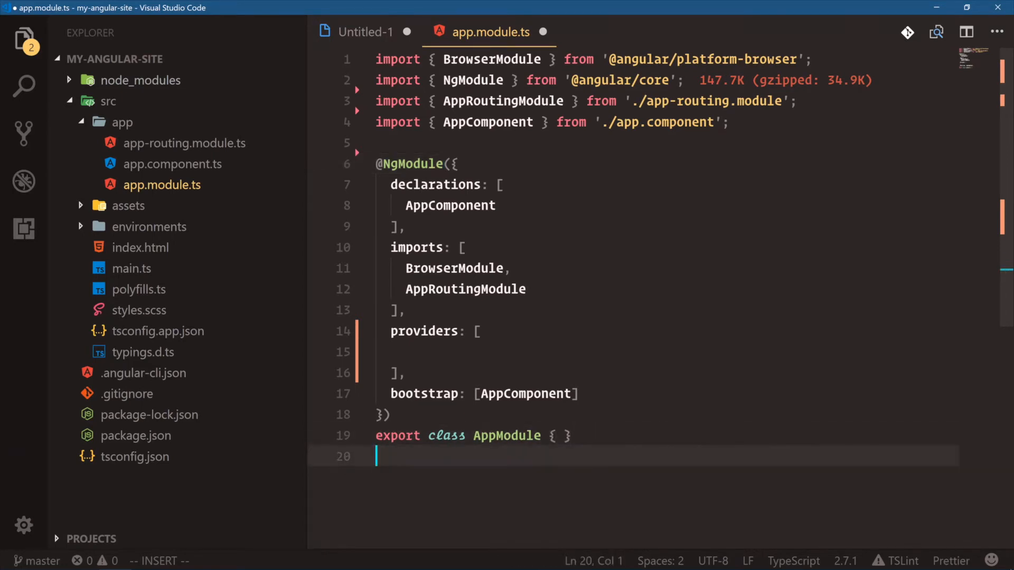
type("{")
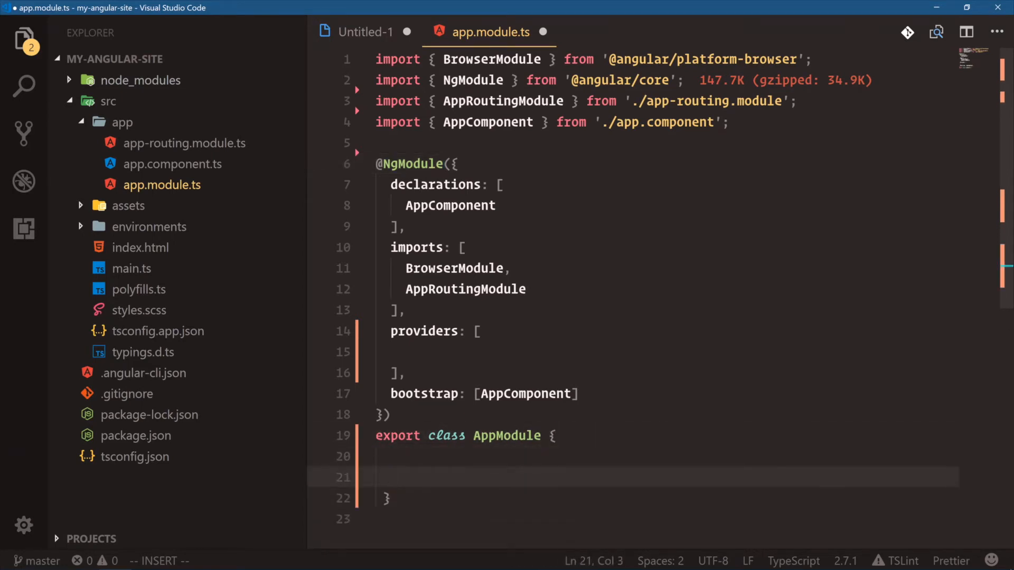
type("dec")
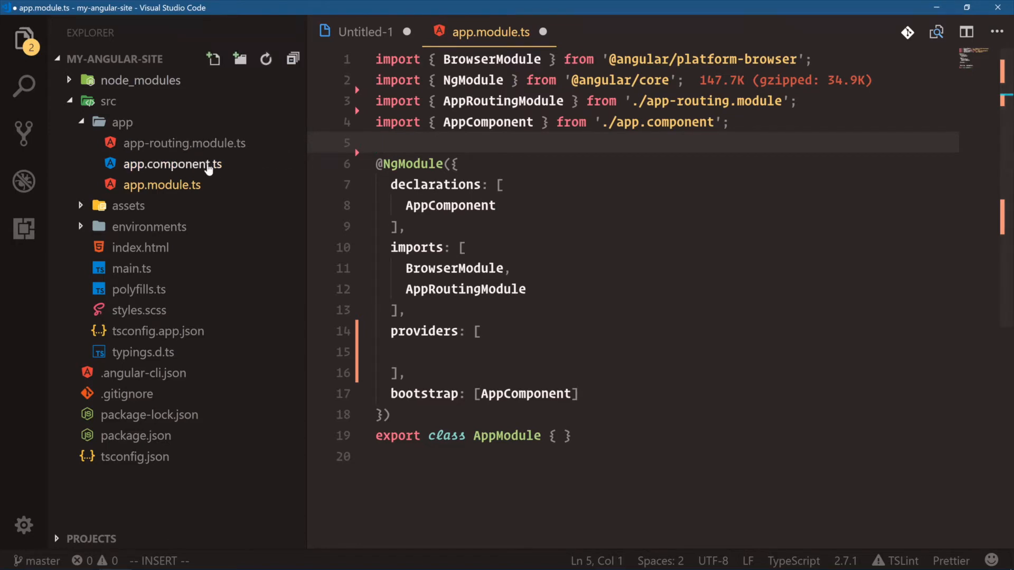
- Open and pin app.component.ts, with a terminal at the my-angular-site folder
left_click(173, 164)
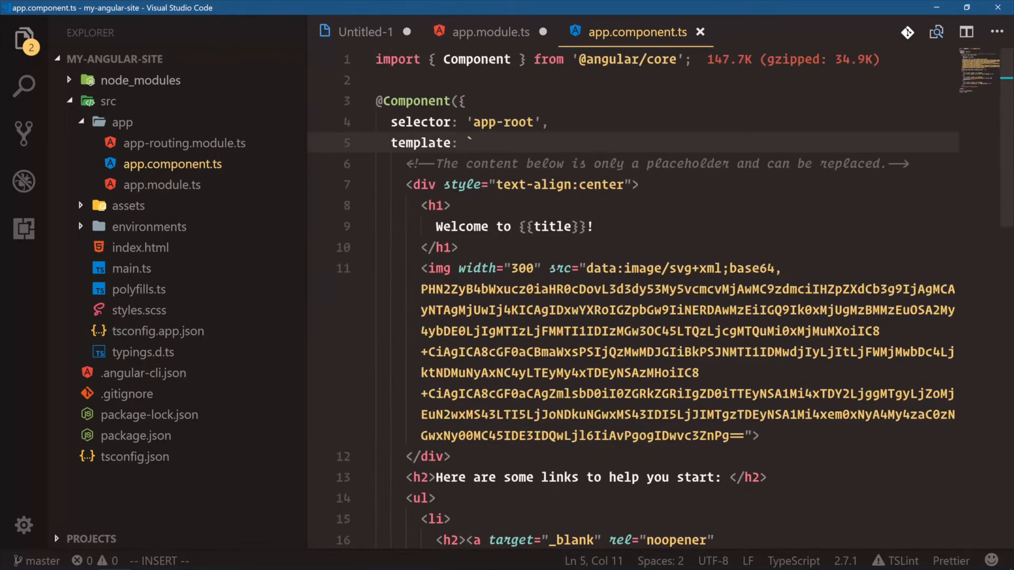
double_click(421, 143)
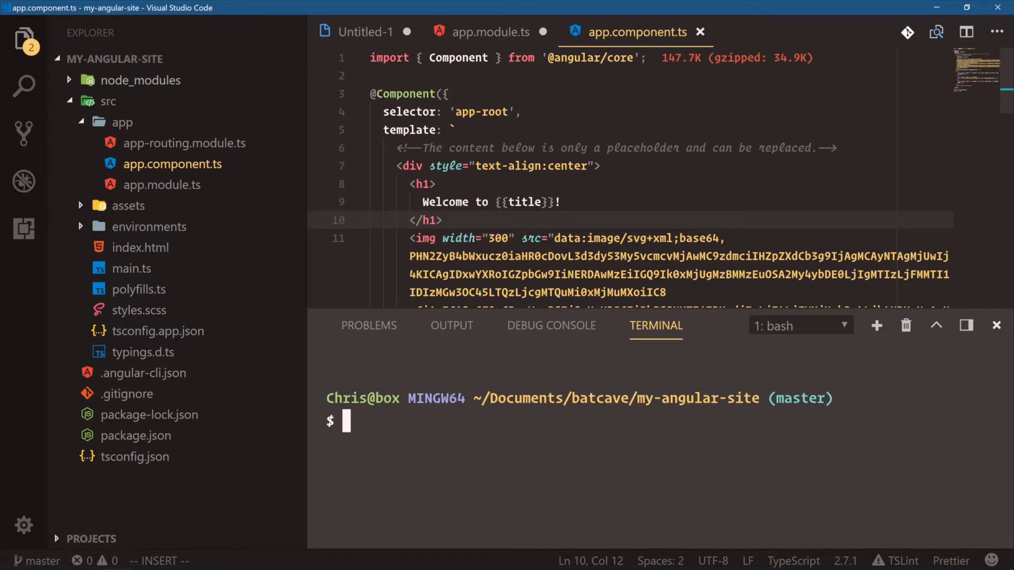
- Run 'ng serve' until it compiles successfully, then switch to the browser
type("ng serve")
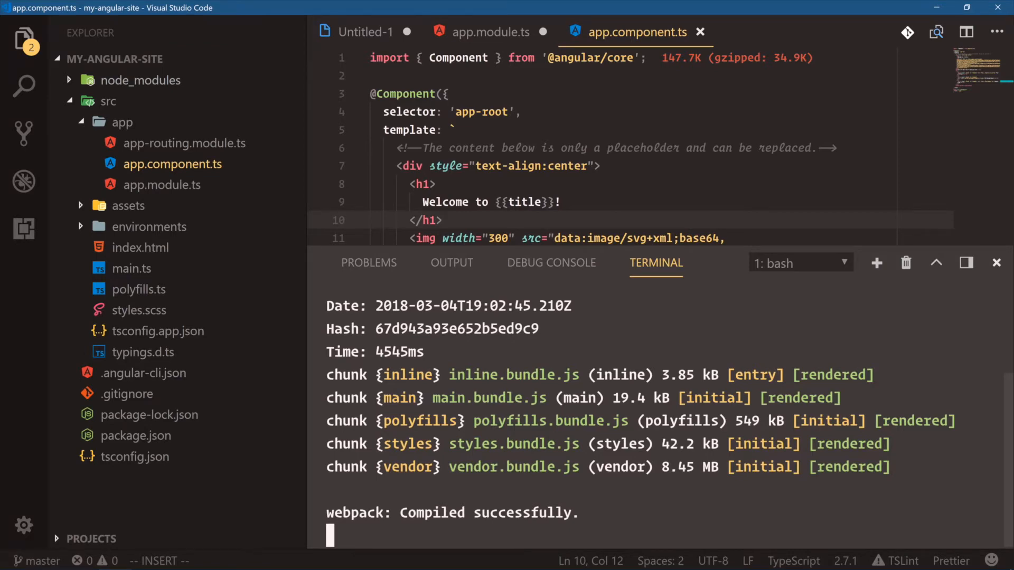
key("alt+tab")
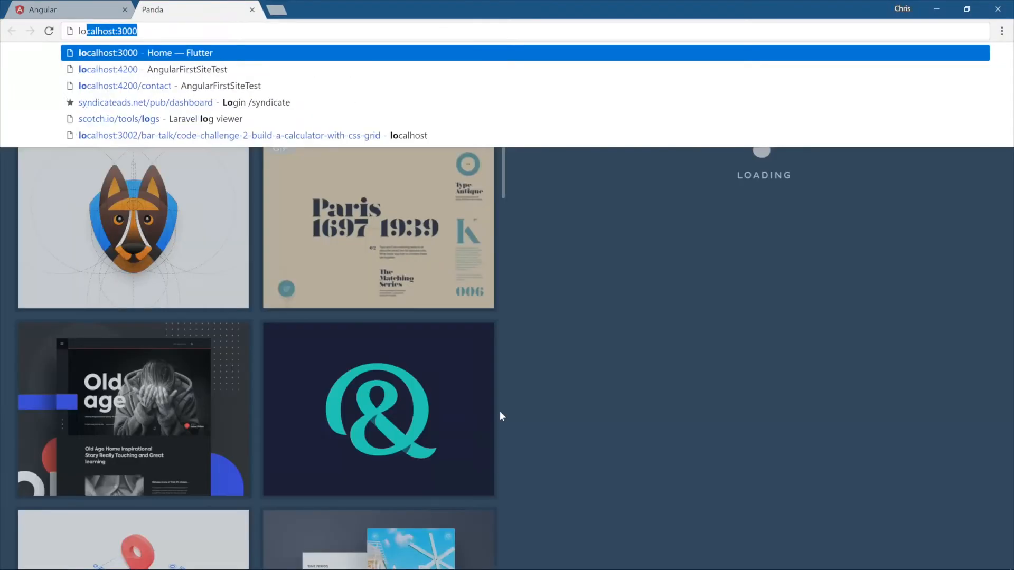
- Load localhost:4200 in Chrome, placed side by side with VS Code
type("localhost:4200")
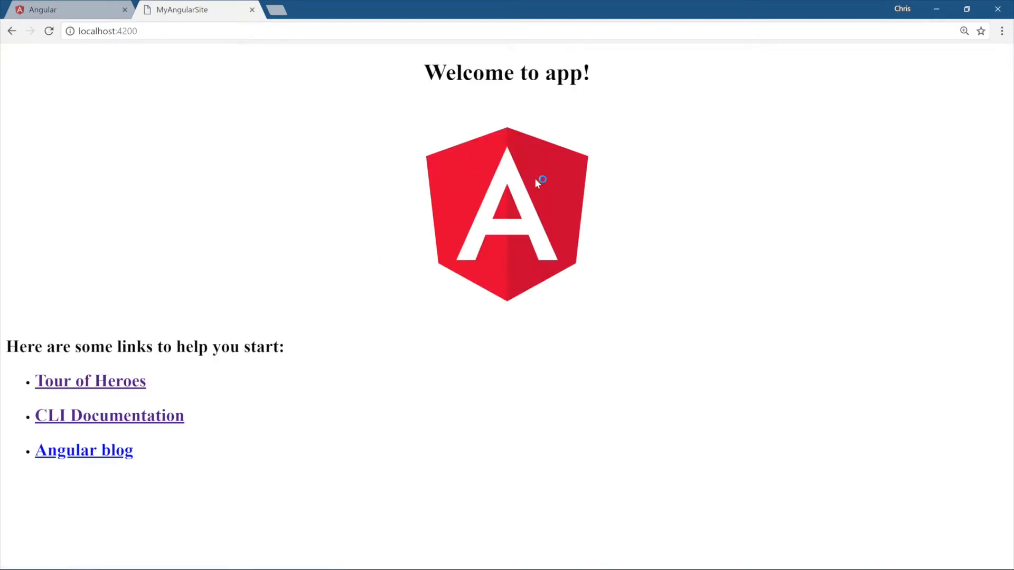
mouse_move(612, 372)
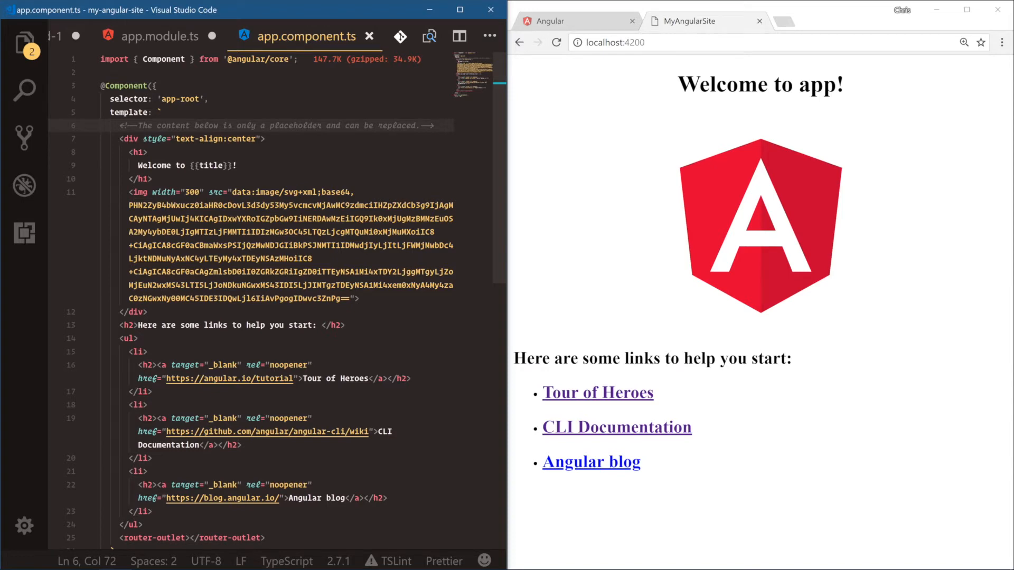
- Change the template greeting to 'HELLO! I AM AN ANGULAR APPLICATION!' with a fire emoji
scroll("down", 3)
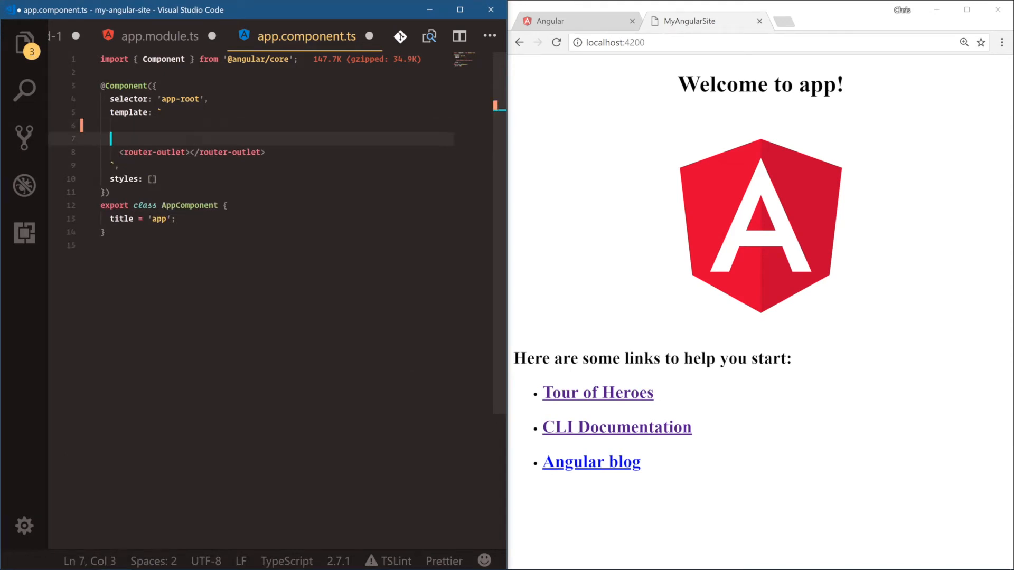
type("HELLO! I AM")
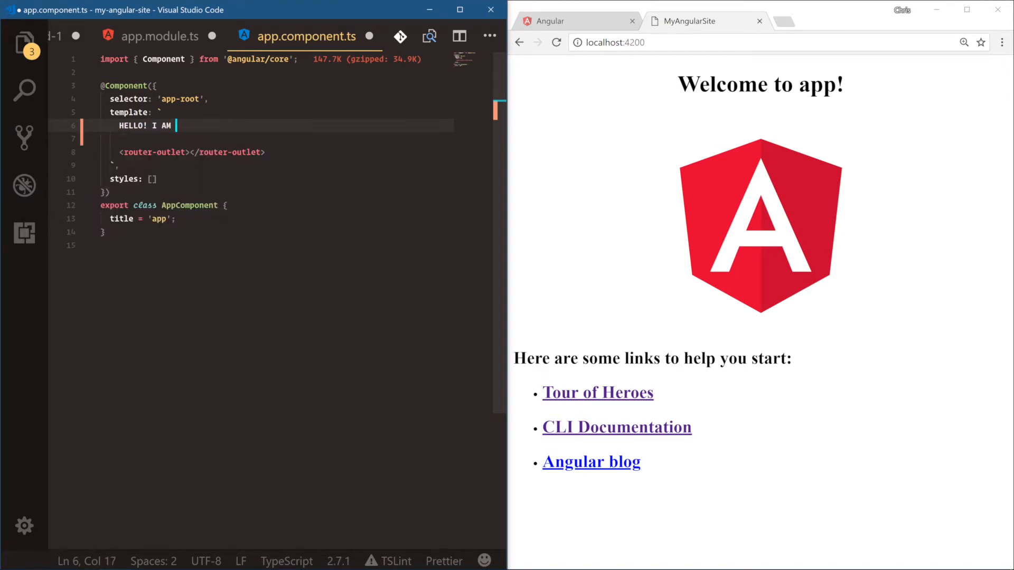
type("AN ANGULAR APPLICAT")
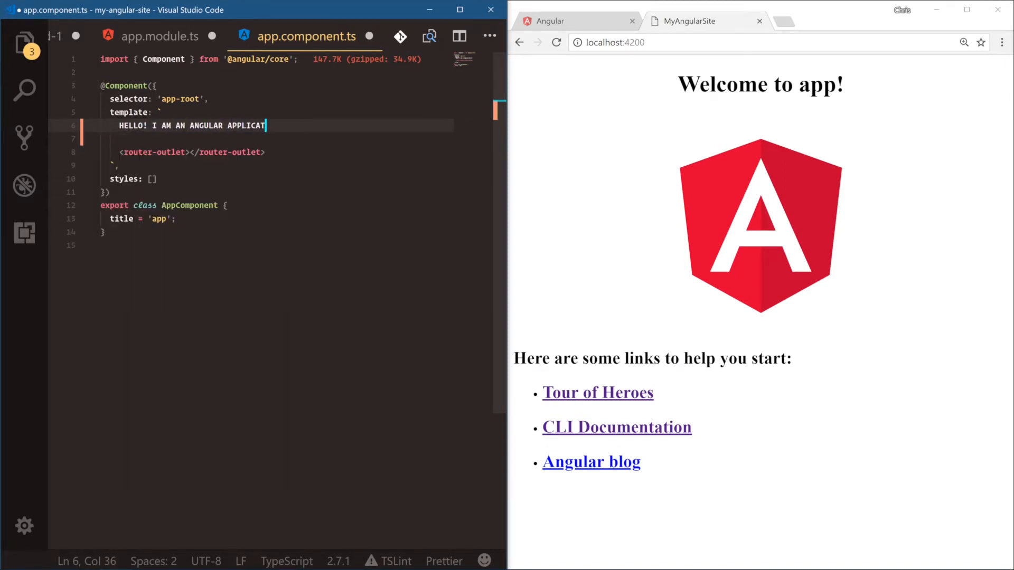
type("ION!")
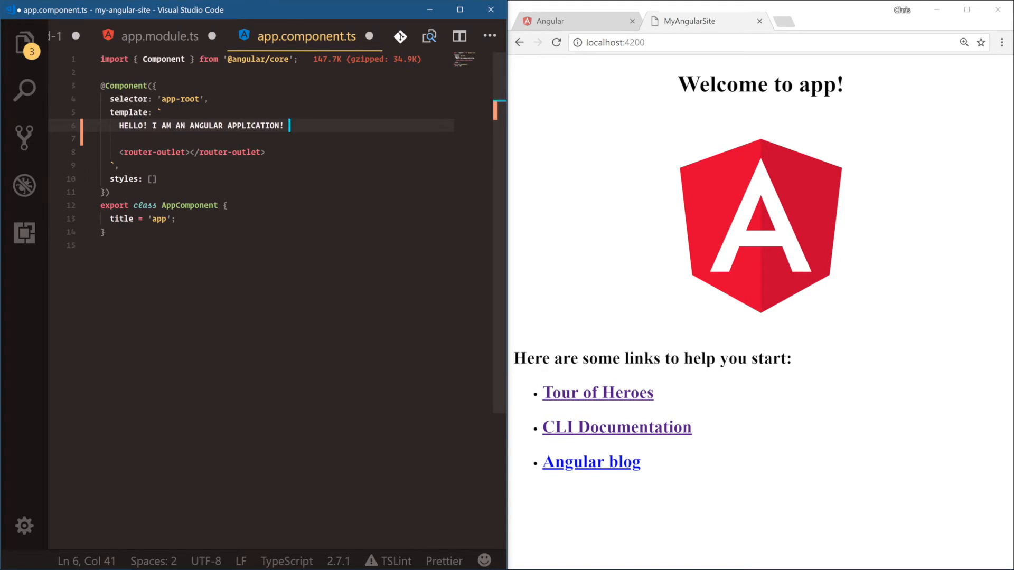
type("emjo")
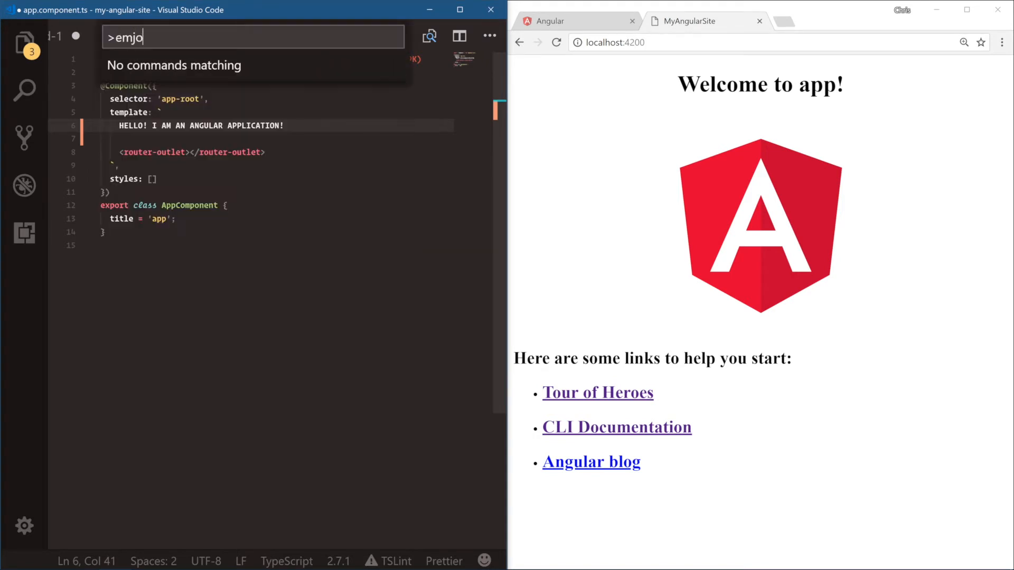
type("fire")
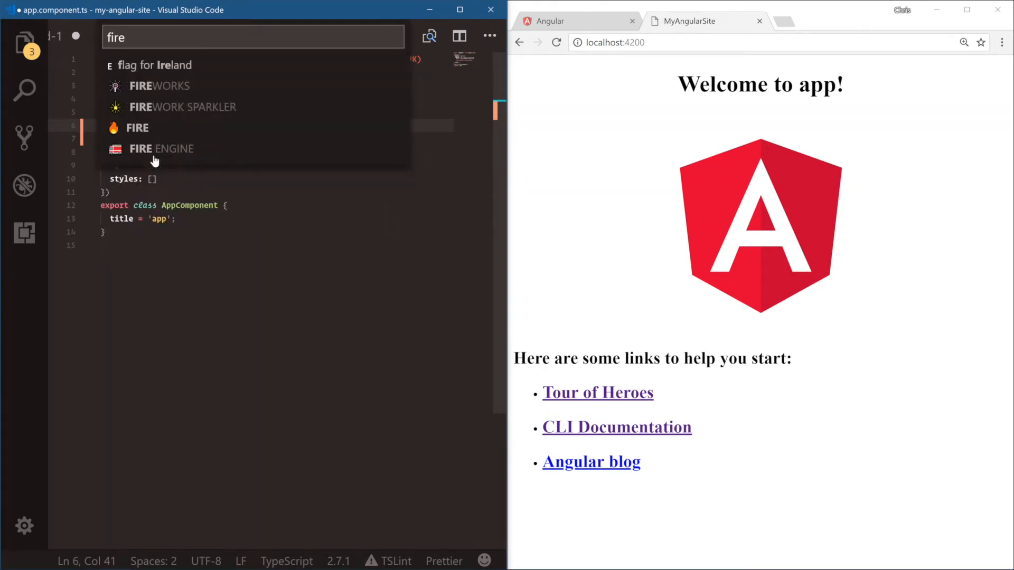
left_click(137, 127)
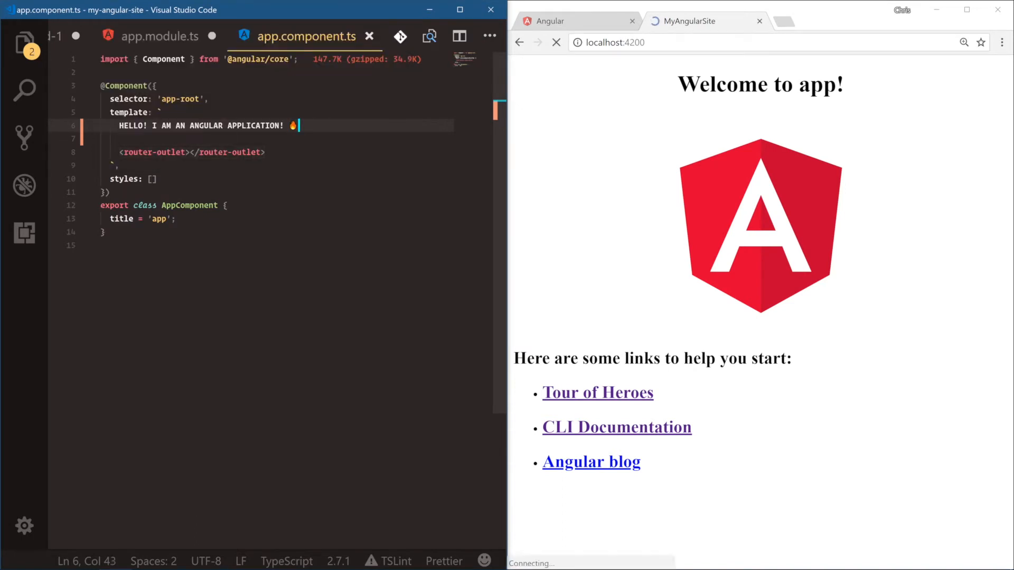
- View the live greeting in Chrome, then show the Explorer file tree with src/app expanded
left_click(556, 43)
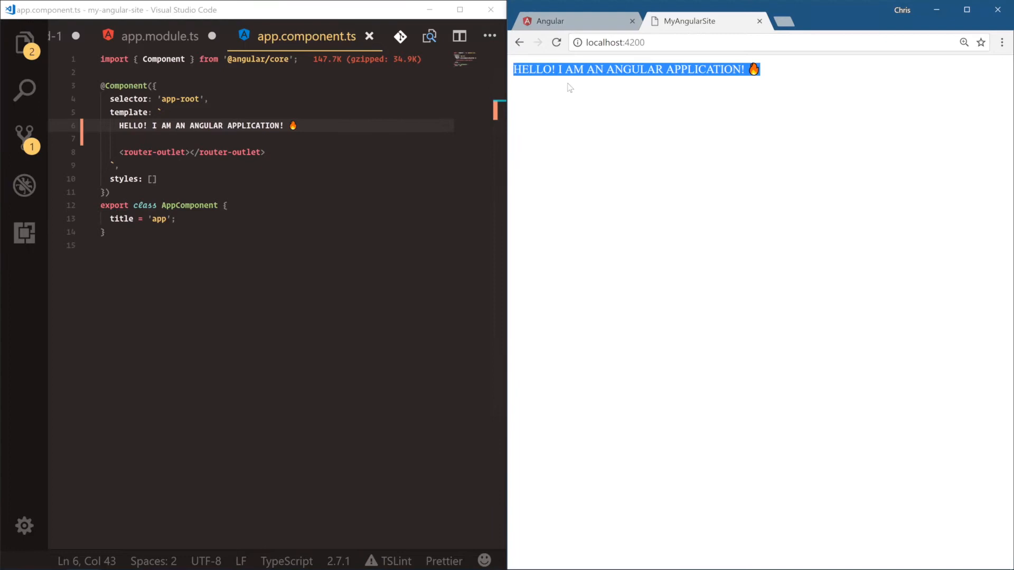
left_click(555, 231)
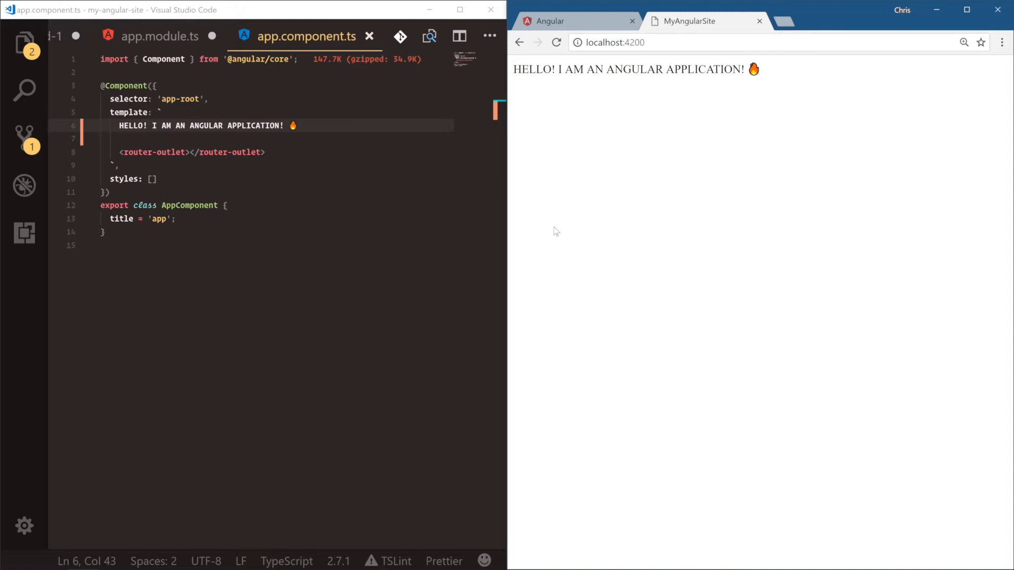
left_click(225, 205)
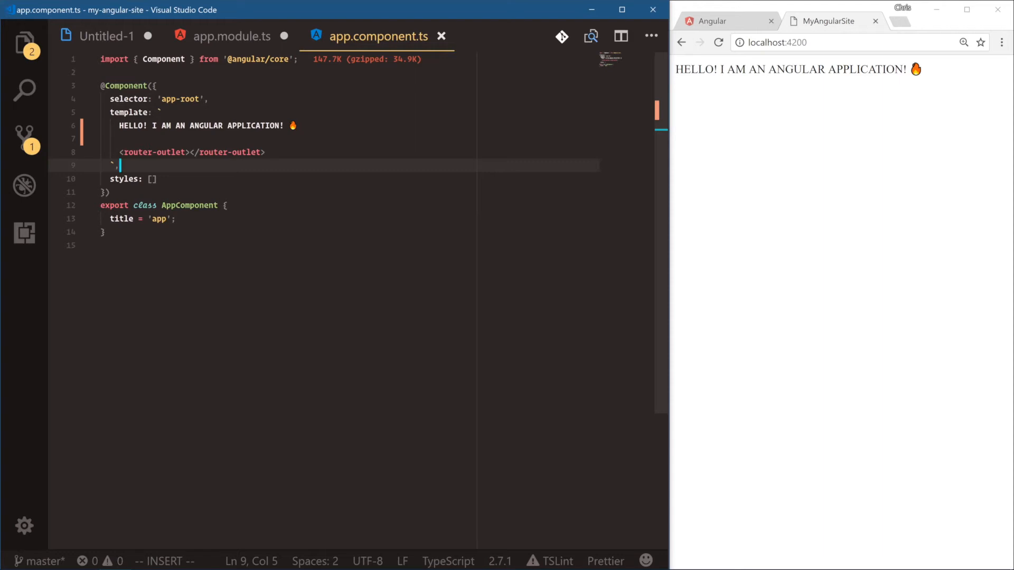
left_click(24, 43)
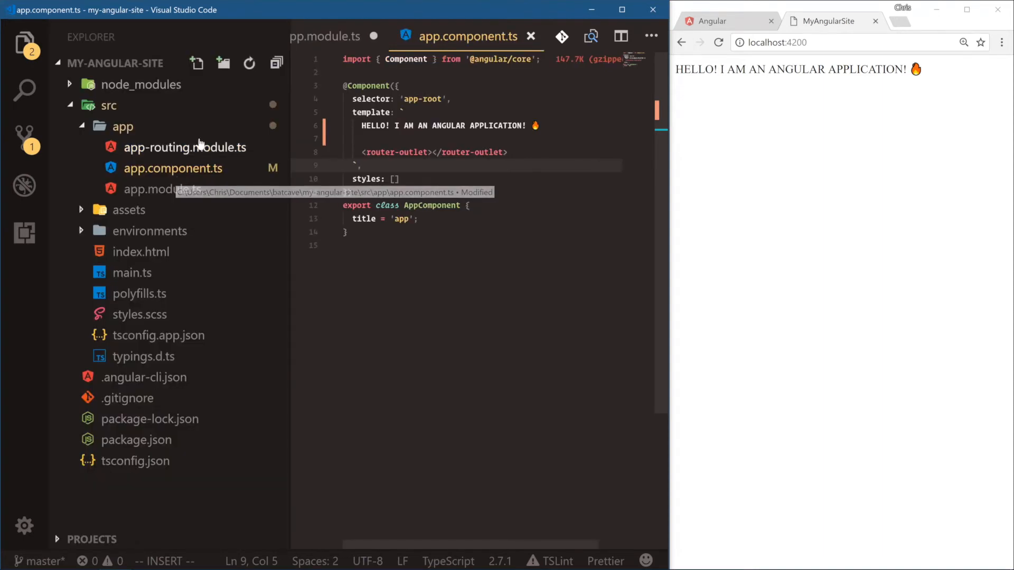
- Open app-routing.module.ts, hide the sidebar, and spread the routes brackets onto separate lines
left_click(185, 147)
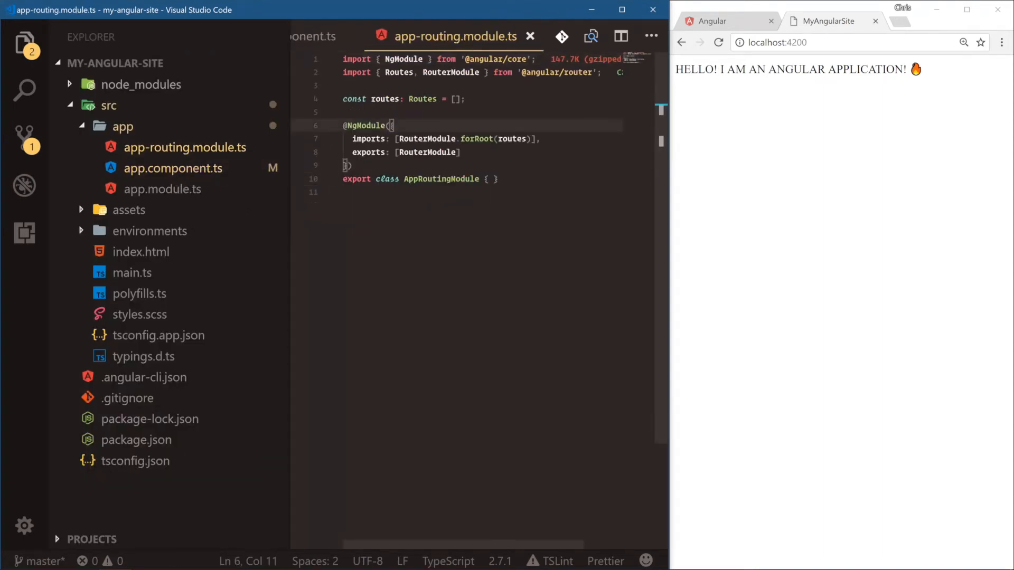
key("Enter")
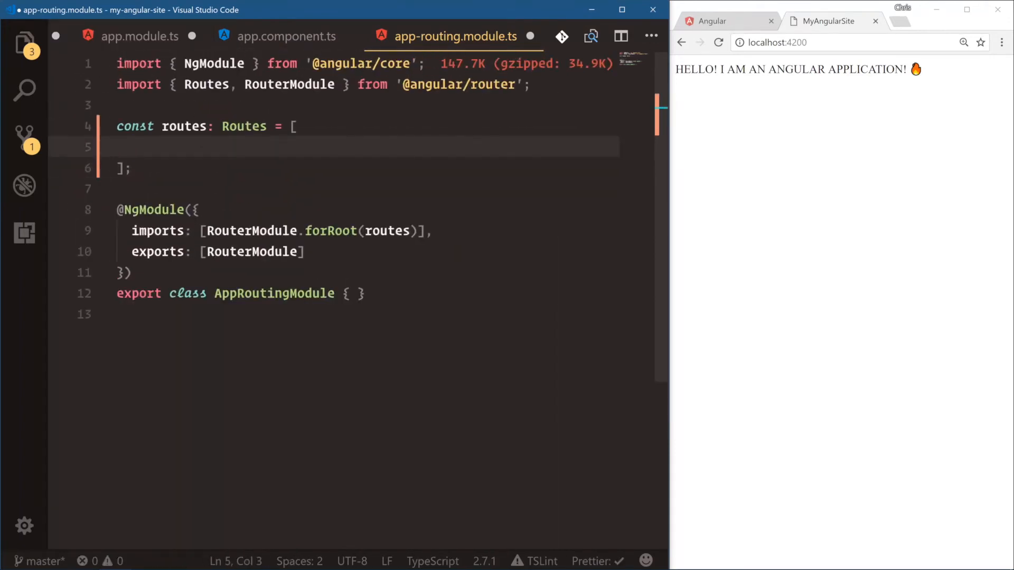
double_click(244, 127)
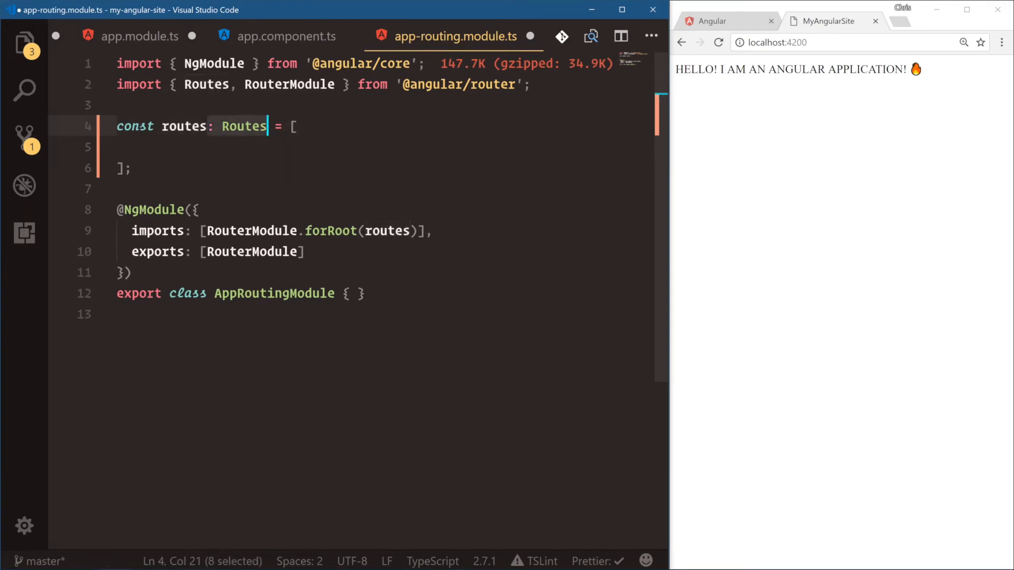
- Delete ': Routes' and add a route object { path: '', componentName: HomeComponent }
key("Delete")
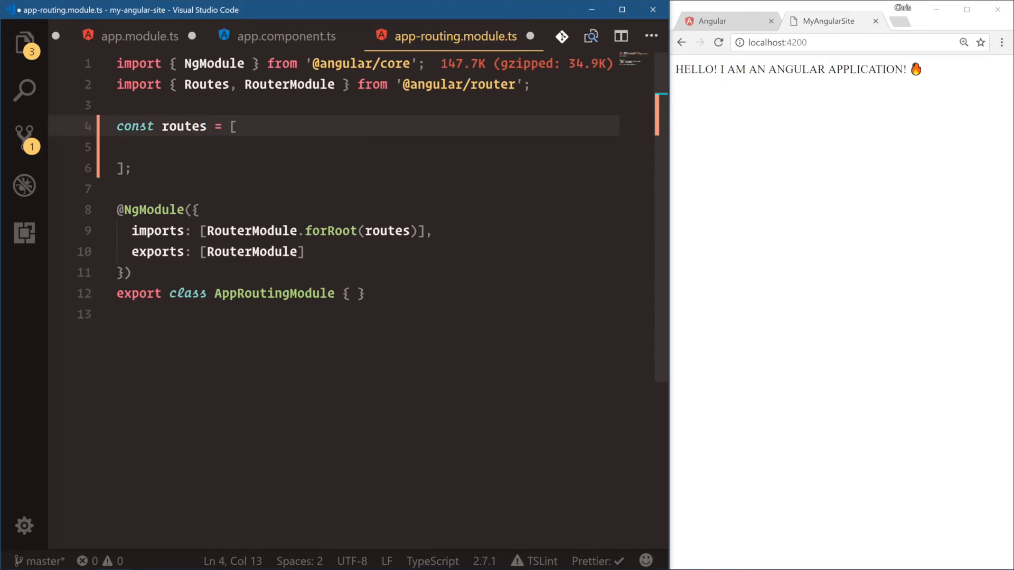
type("{")
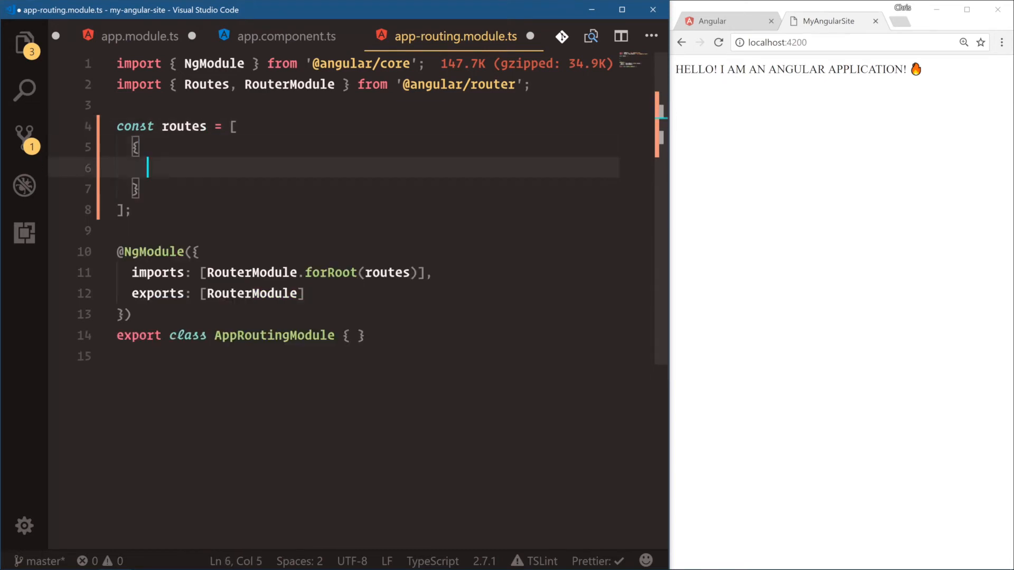
type("path")
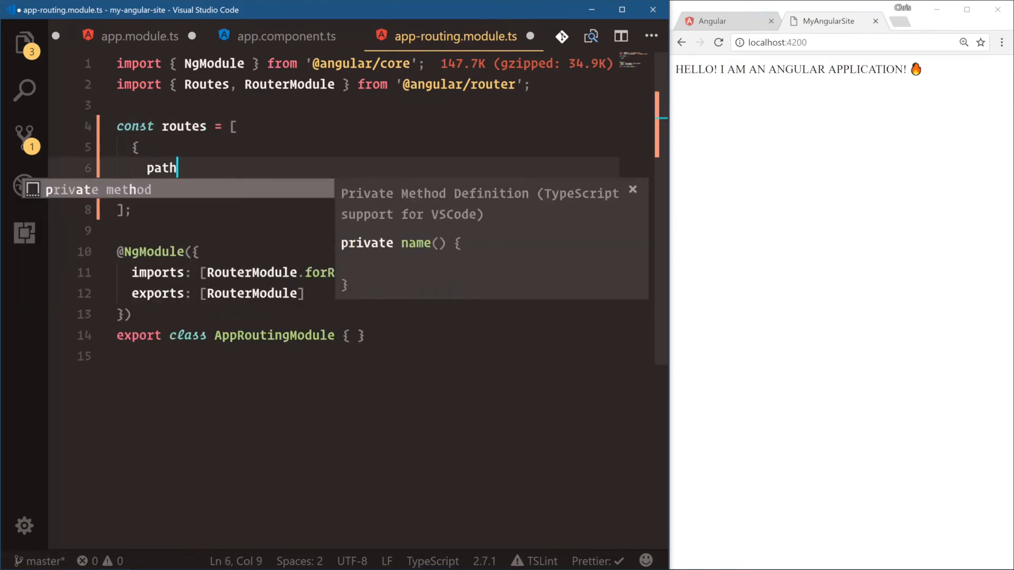
type(": '',")
type("component")
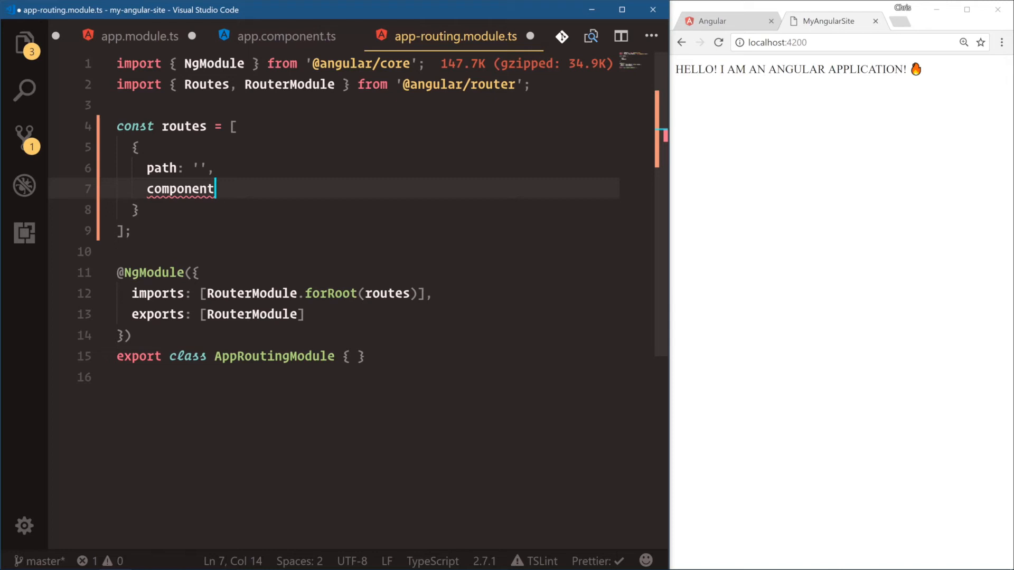
type("Name: ''")
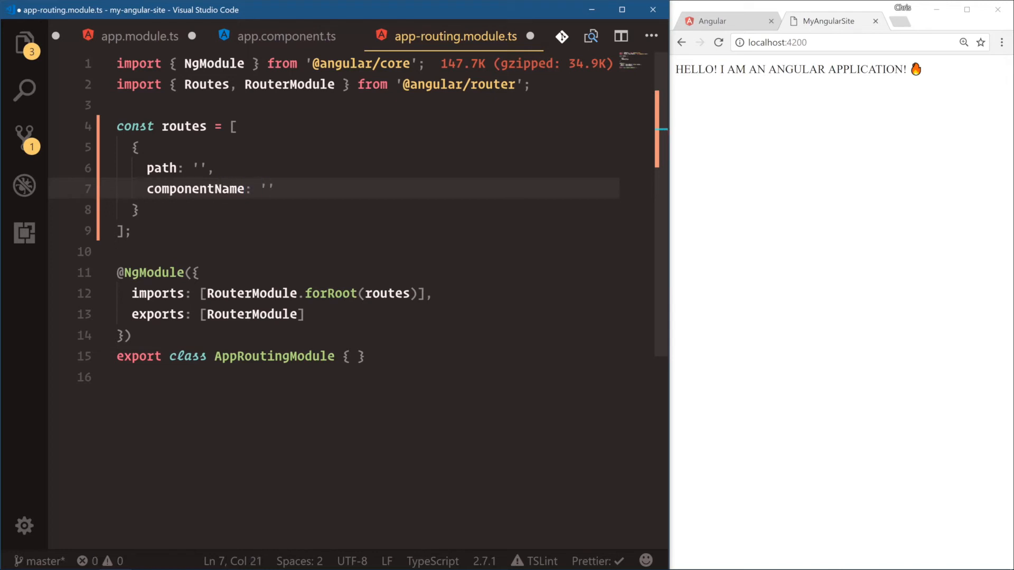
type("HomeC")
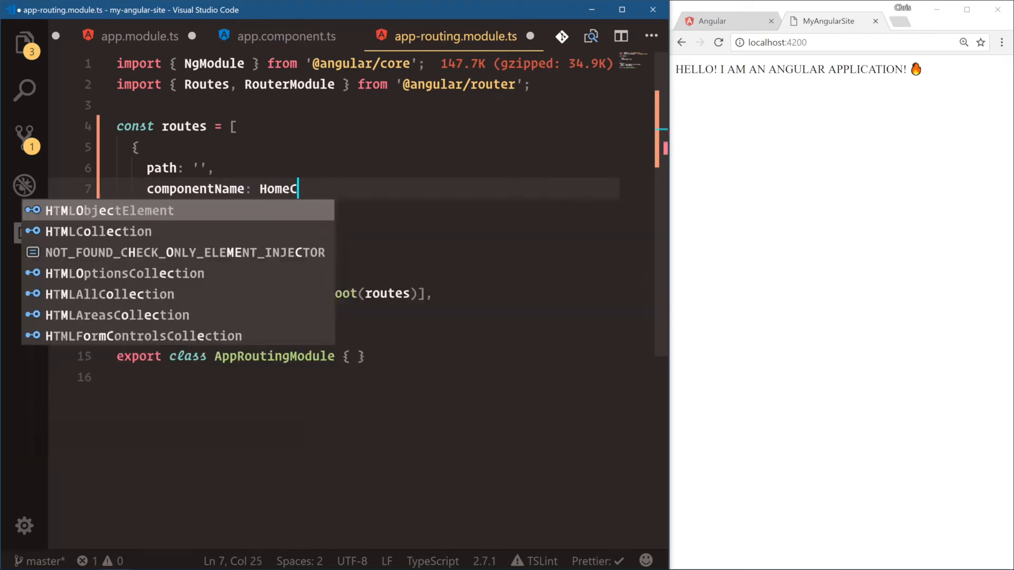
type("omponent")
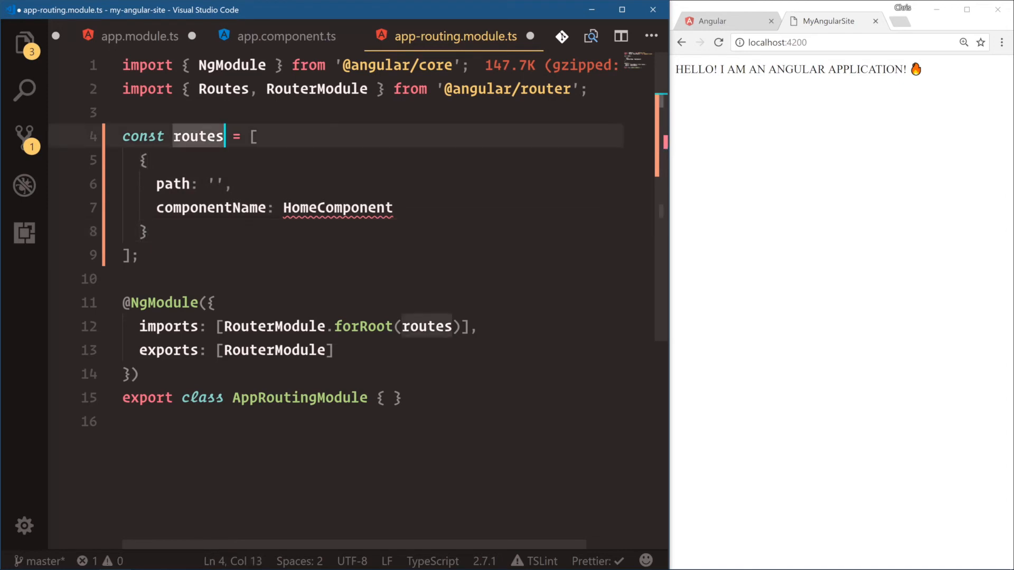
- Re-add the ': Routes' annotation and select componentName to rename it component
type(": Routes")
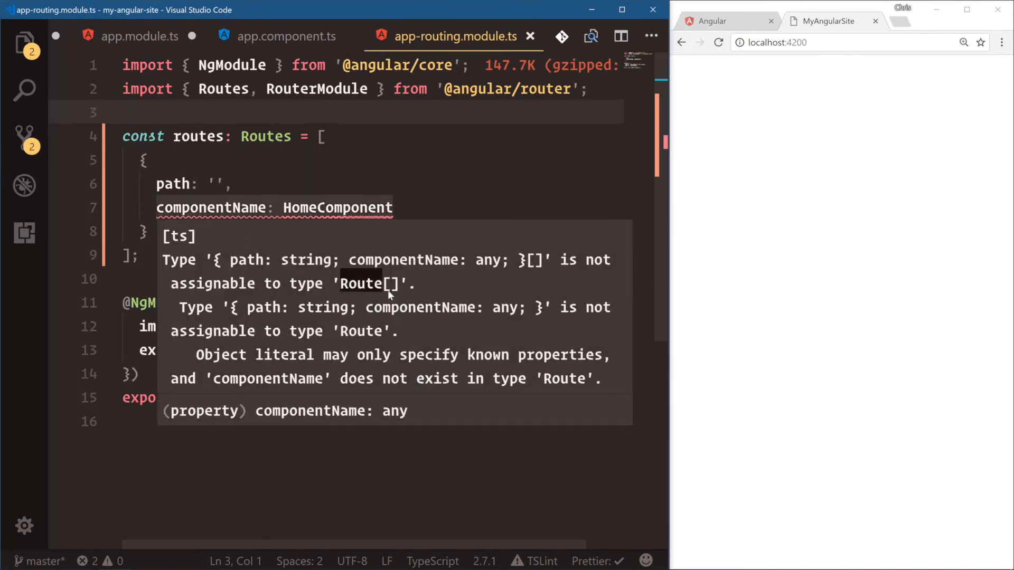
mouse_move(366, 250)
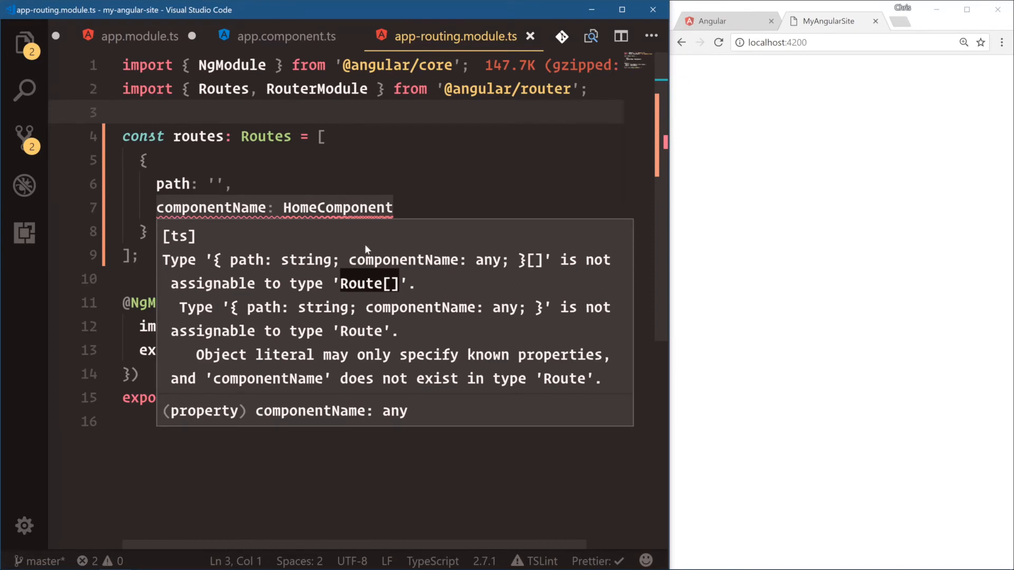
double_click(245, 208)
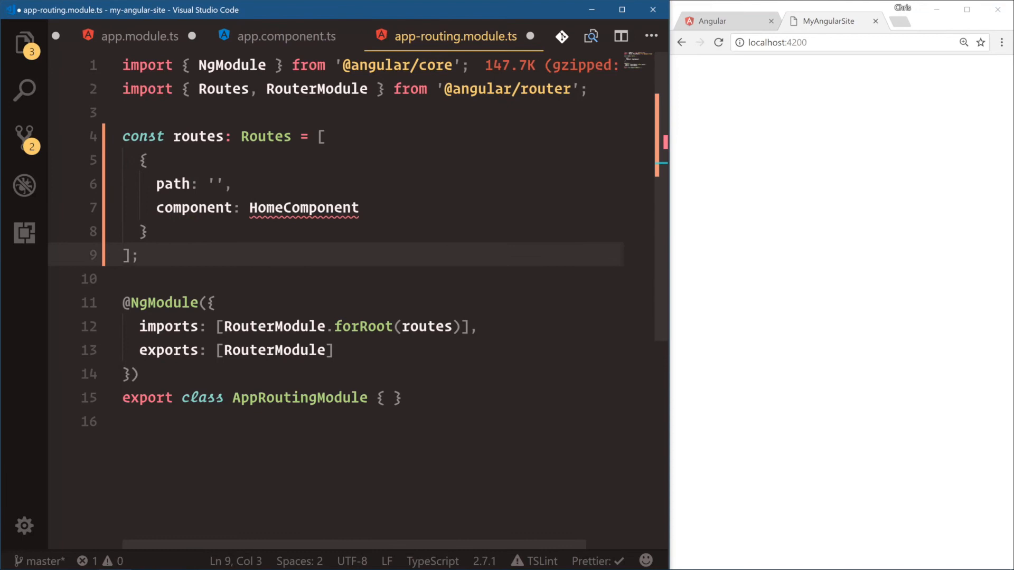
mouse_move(195, 208)
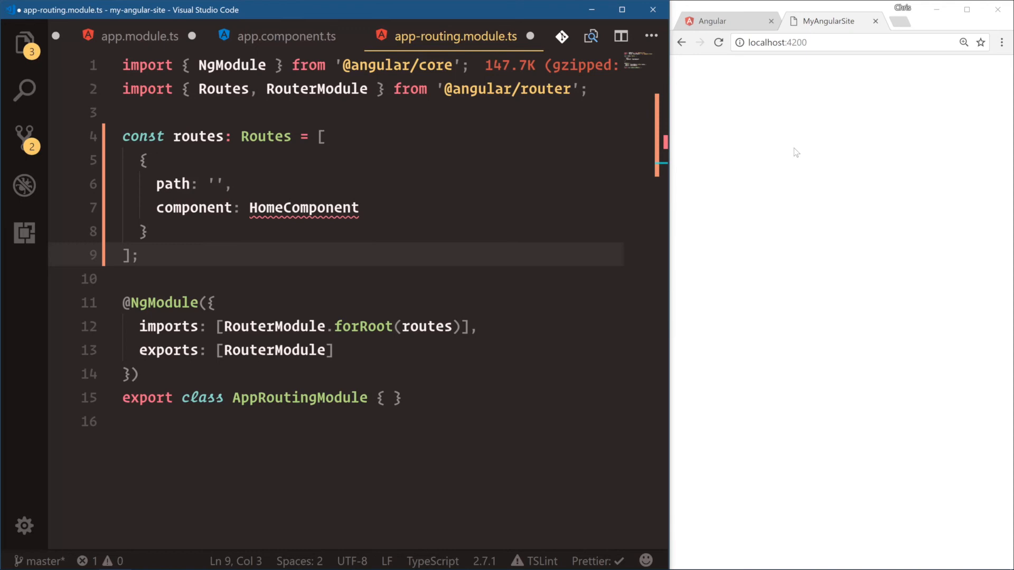
- Retype the route's second property as 'component: HomeComponent' via IntelliSense
key("Enter")
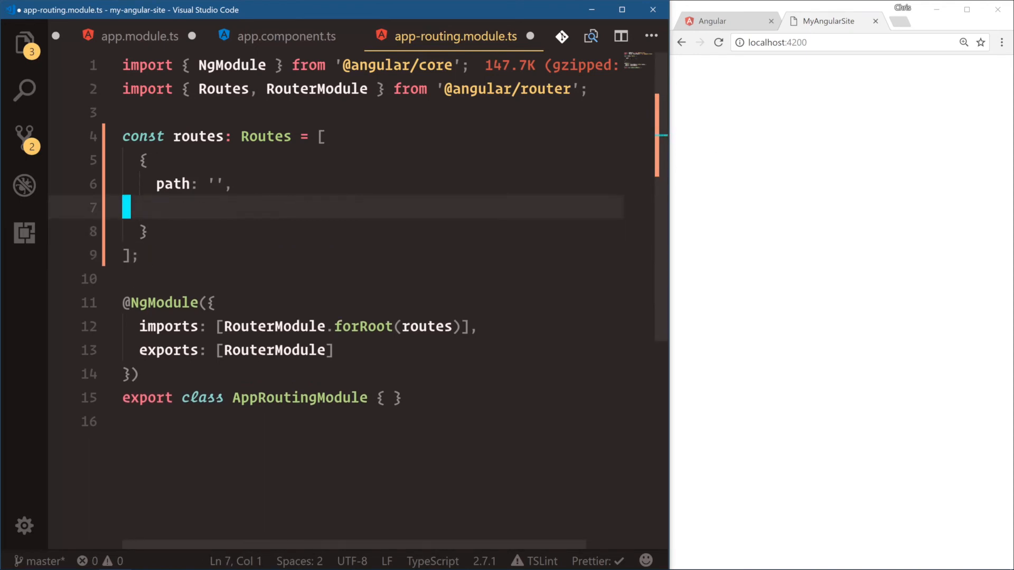
type("co")
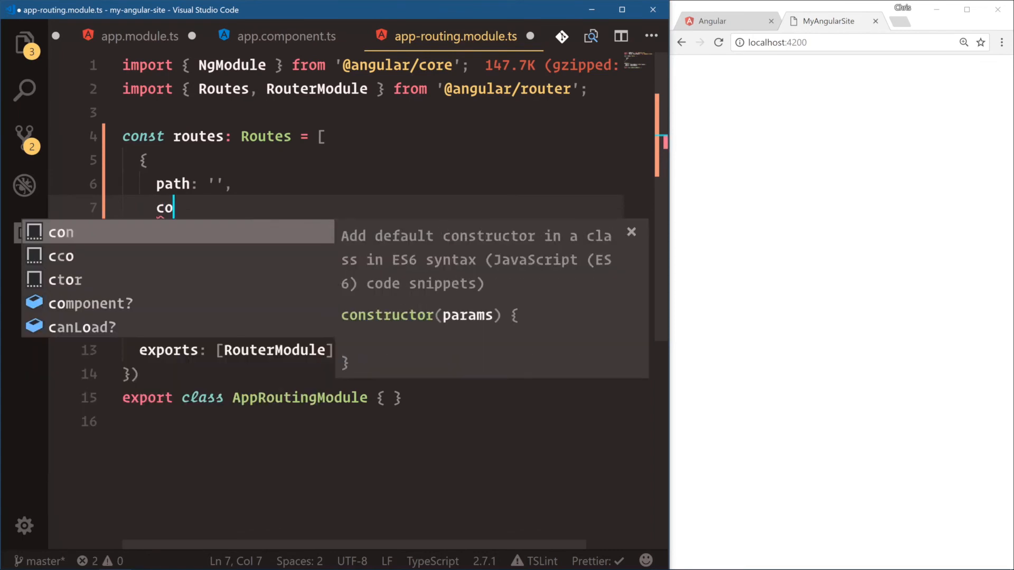
type("m")
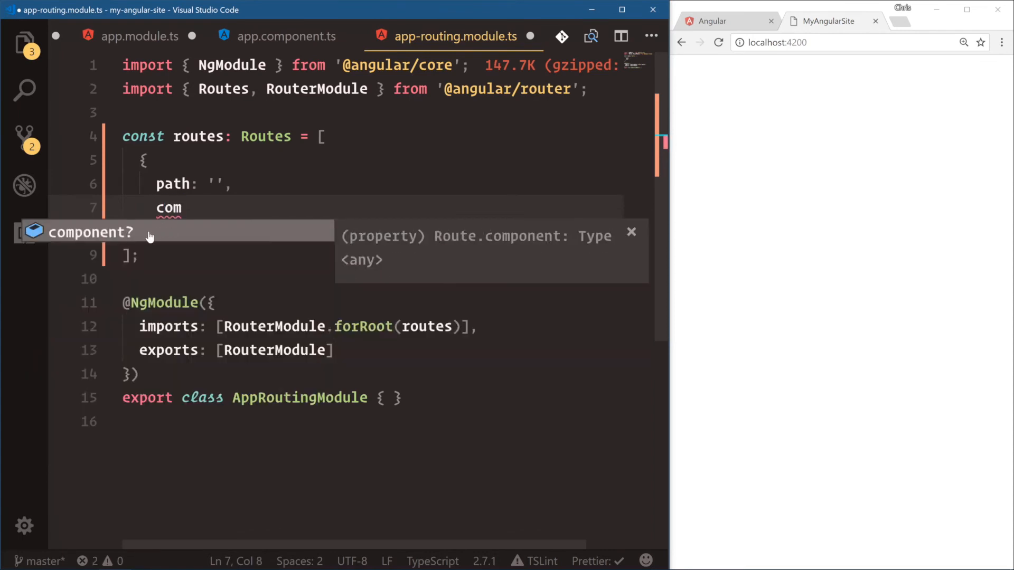
mouse_move(143, 233)
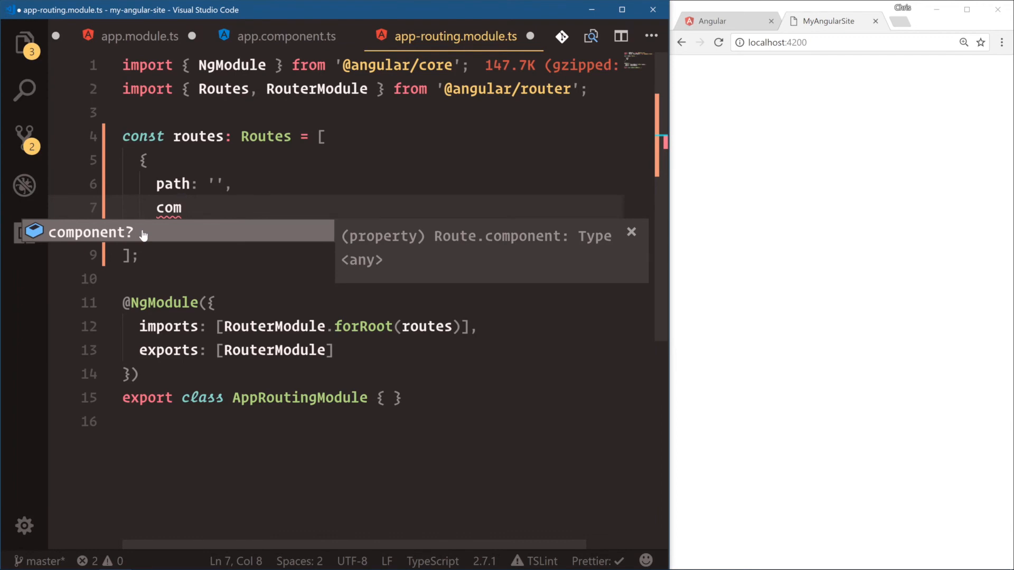
mouse_move(187, 234)
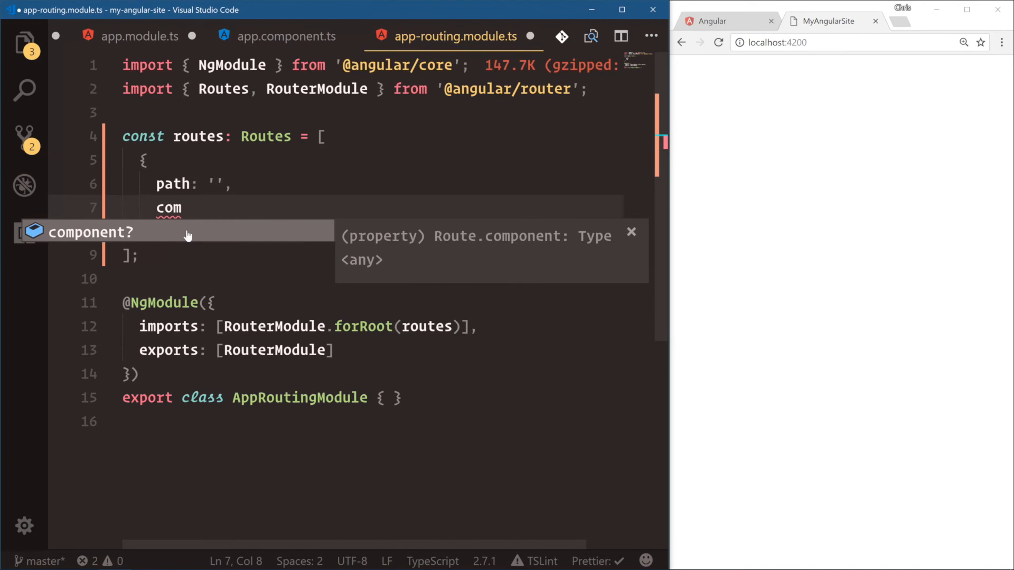
type("ponent")
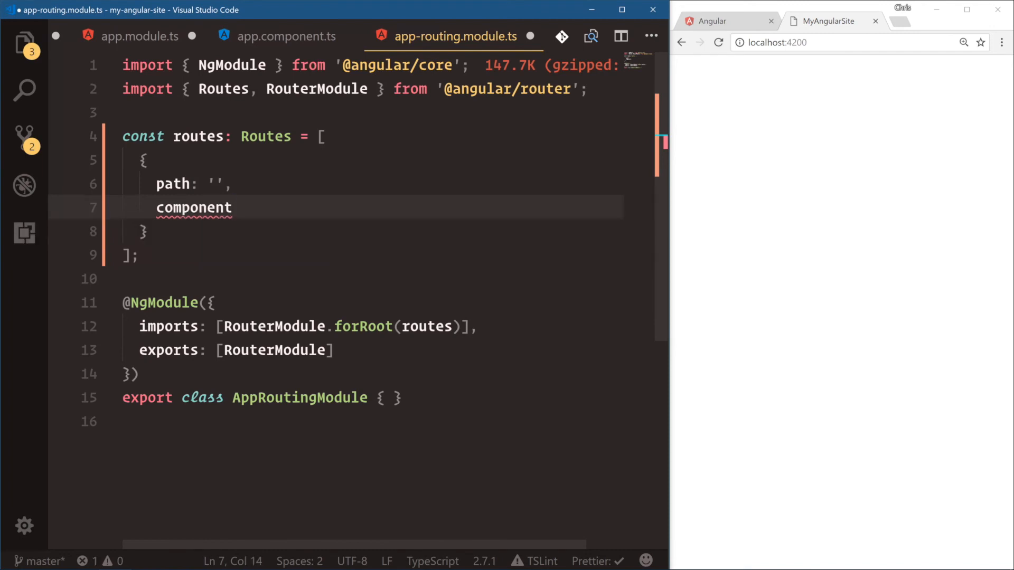
type(": HomeComponent")
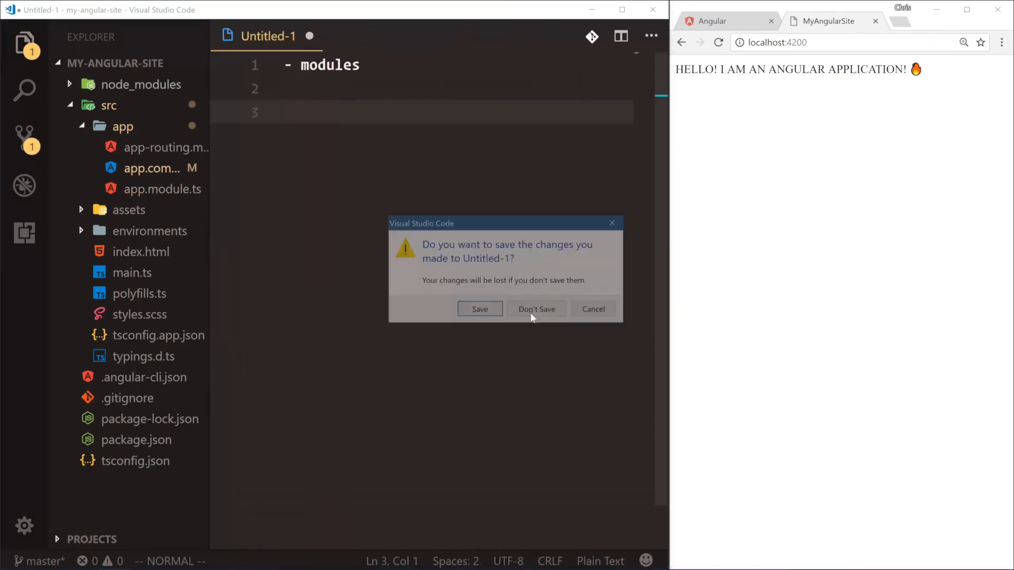
- Discard Untitled-1 without saving and scroll through app.module.ts to its AppRoutingModule import
left_click(536, 308)
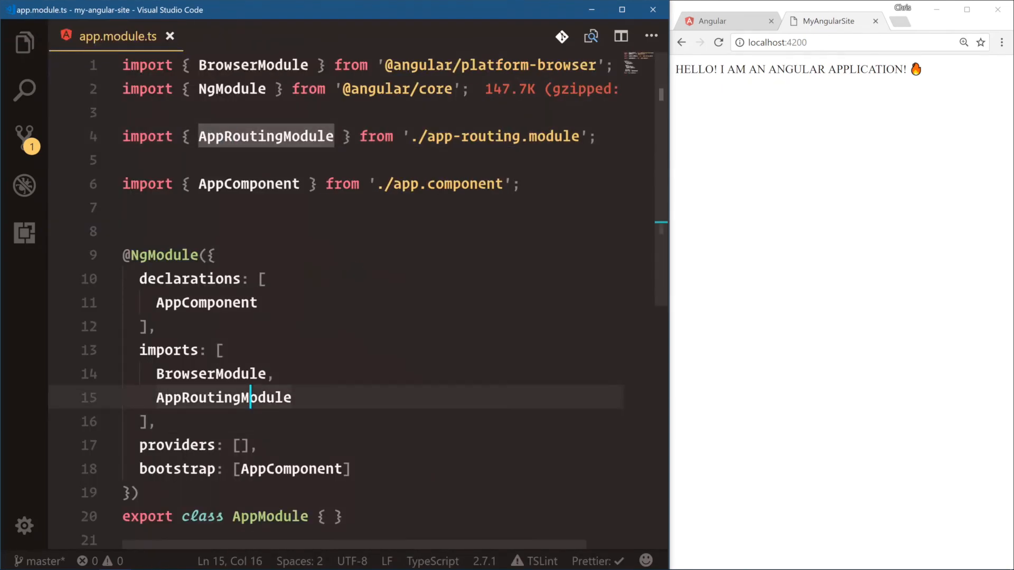
scroll("down", 3)
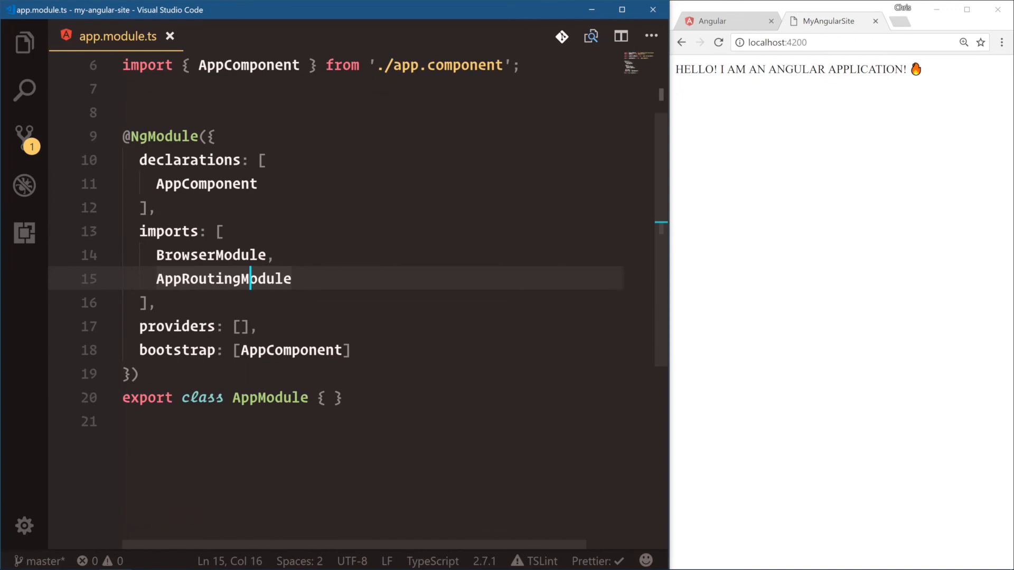